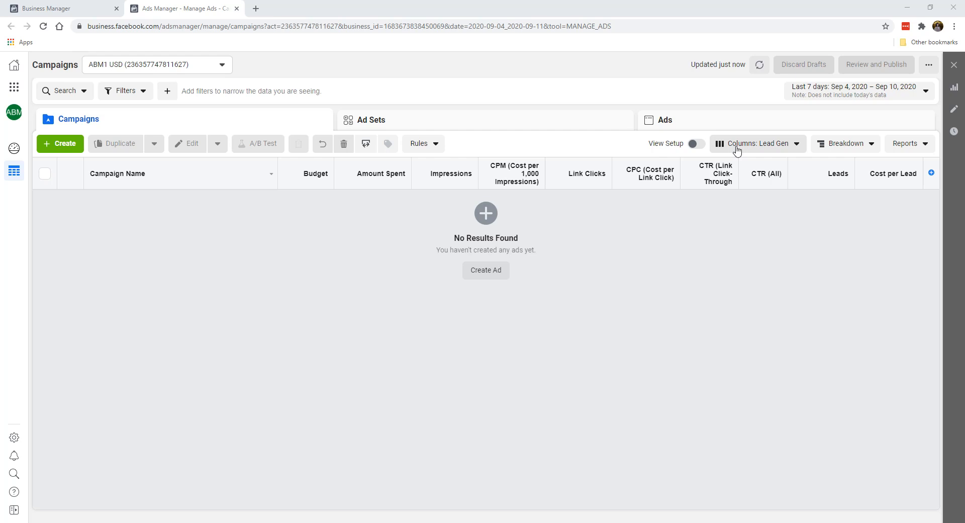
mouse_move(757, 150)
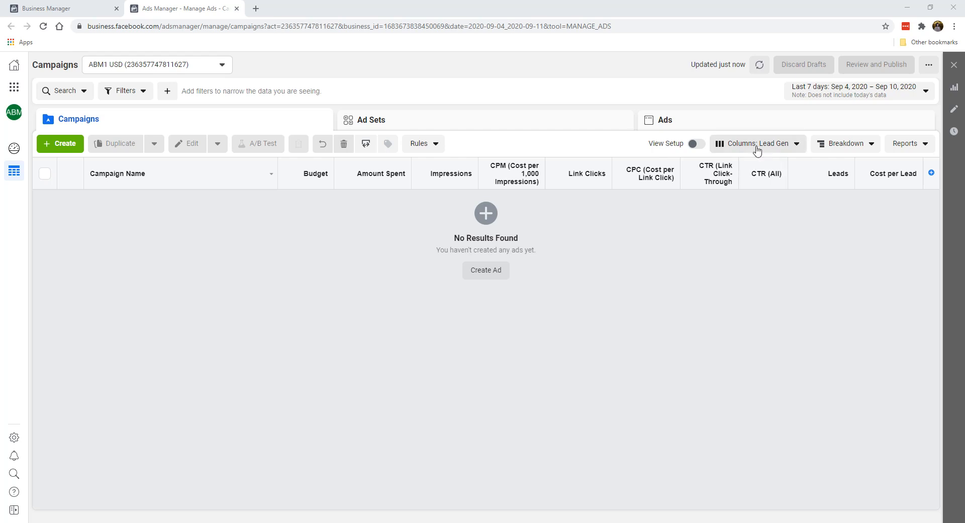
- Remove the Leads and Cost per Lead columns, leaving ten selected columns
click(757, 144)
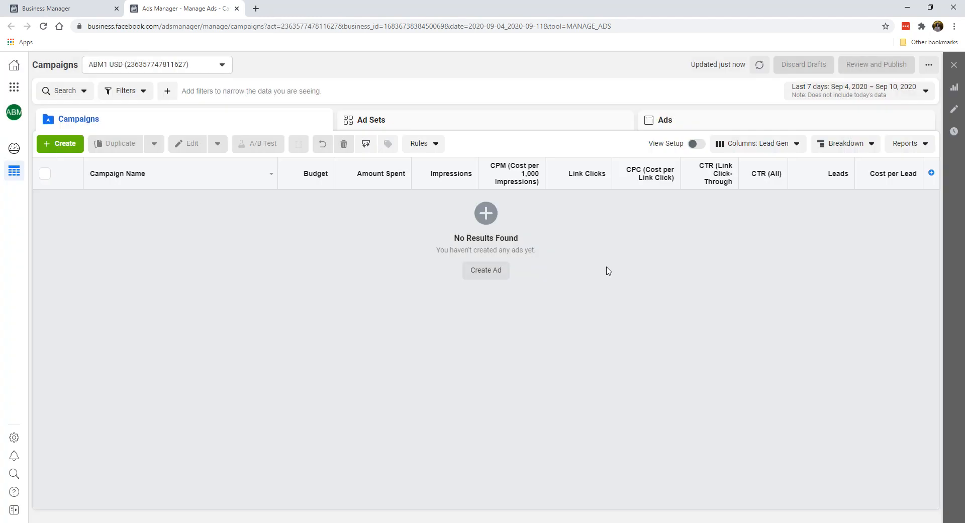
click(757, 143)
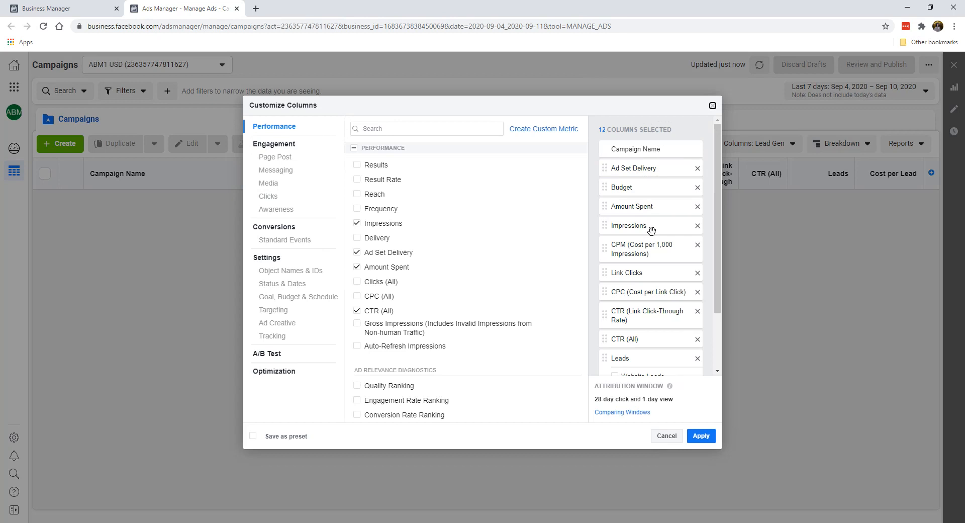
scroll(down, 3)
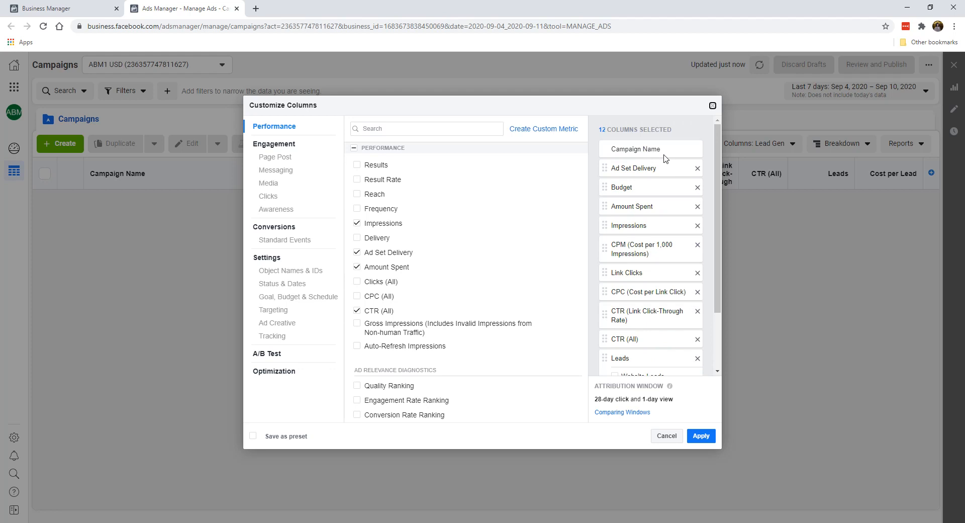
mouse_move(631, 164)
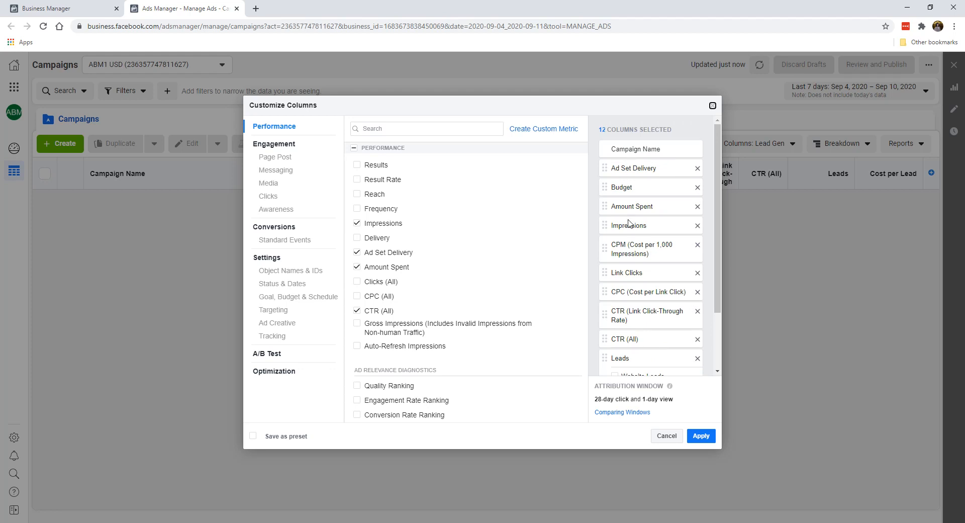
mouse_move(637, 246)
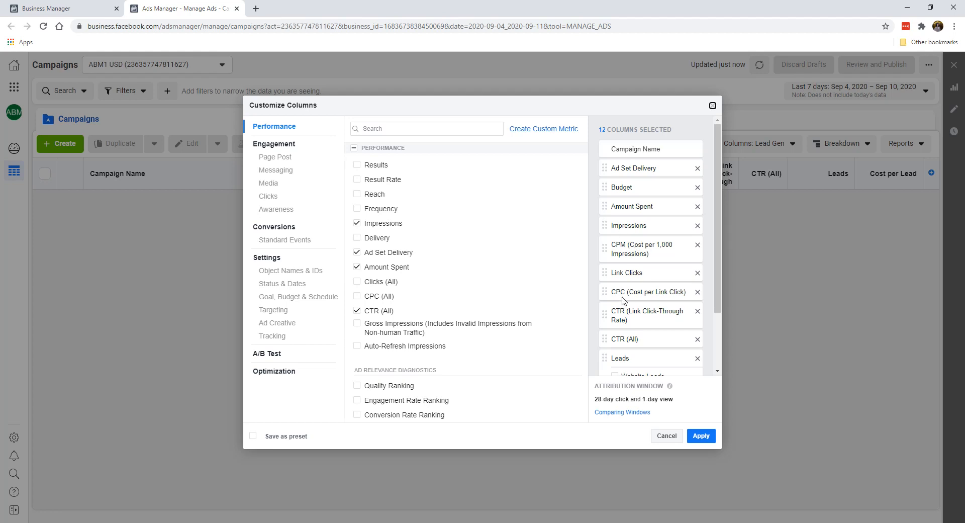
scroll(down, 3)
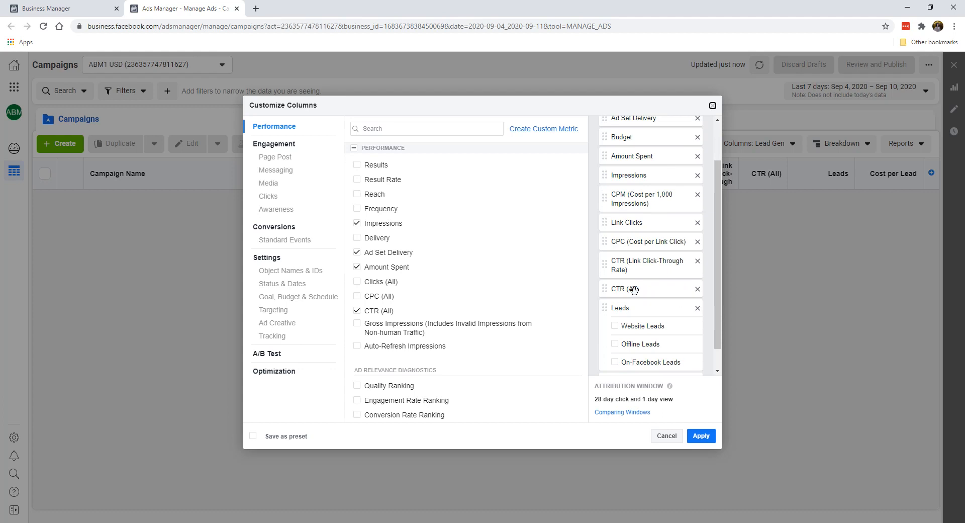
scroll(down, 3)
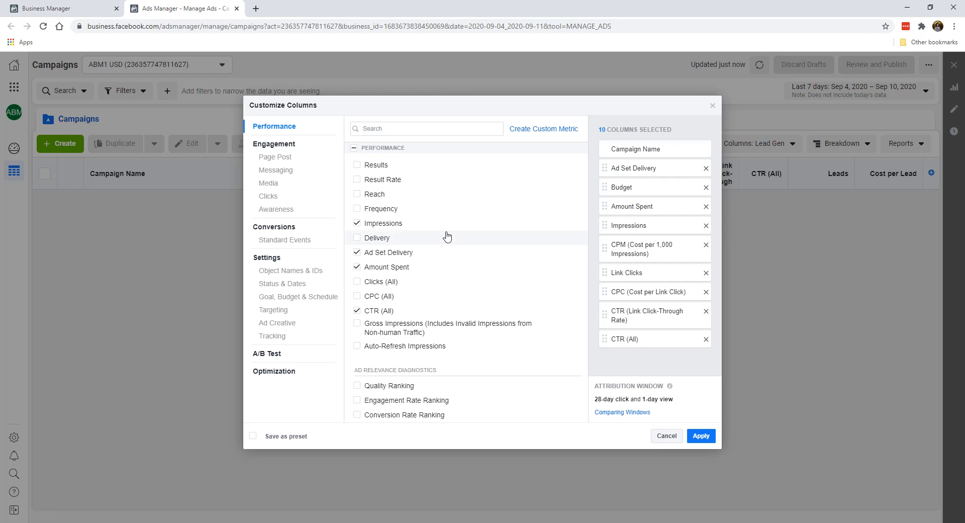
- Search 'purc' and add Purchases total, conversion value and cost per purchase columns
click(426, 128)
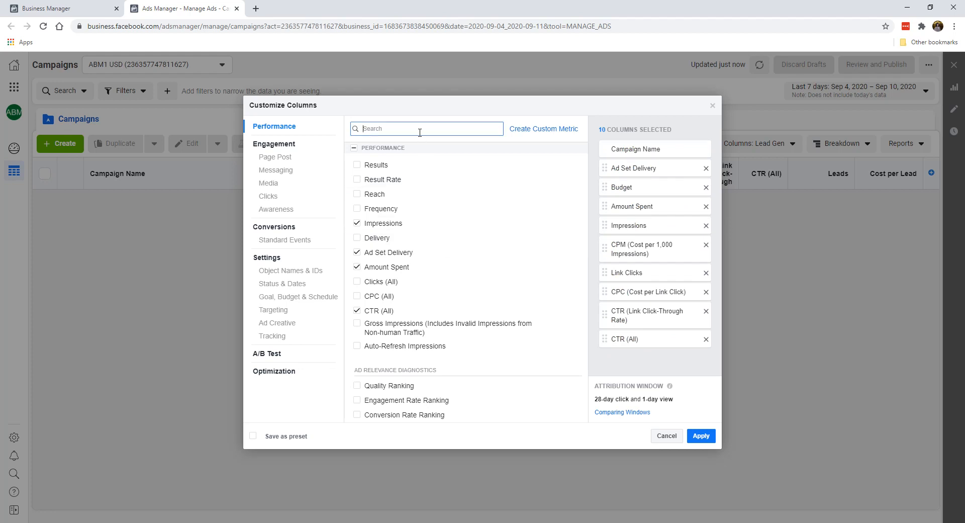
text(purc)
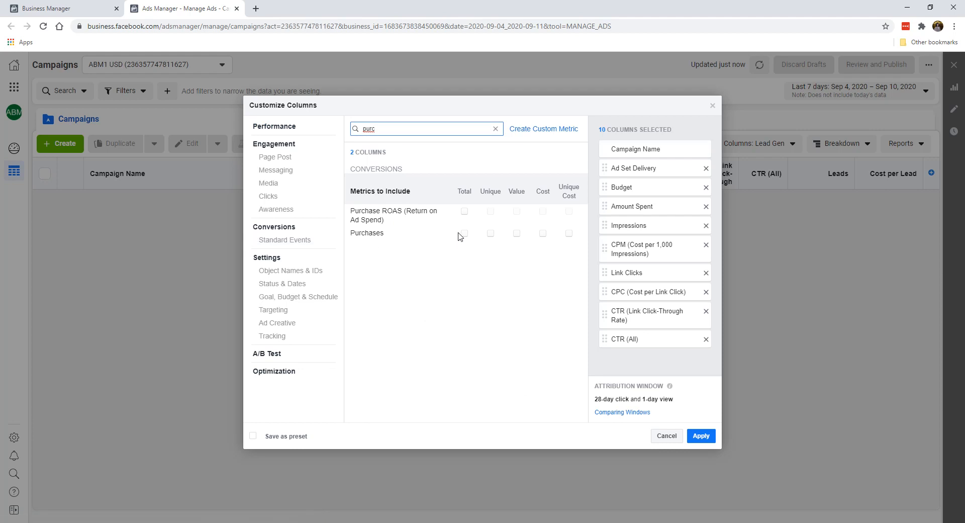
click(465, 233)
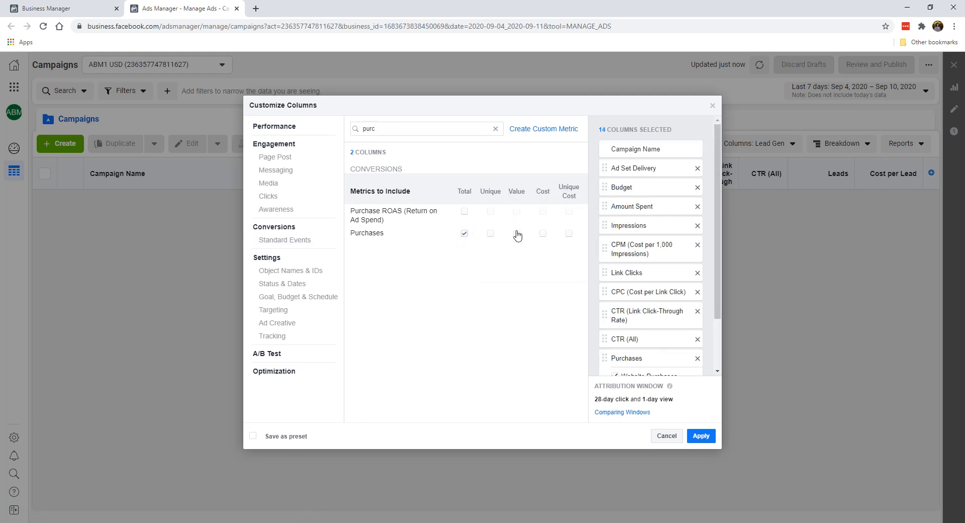
click(516, 233)
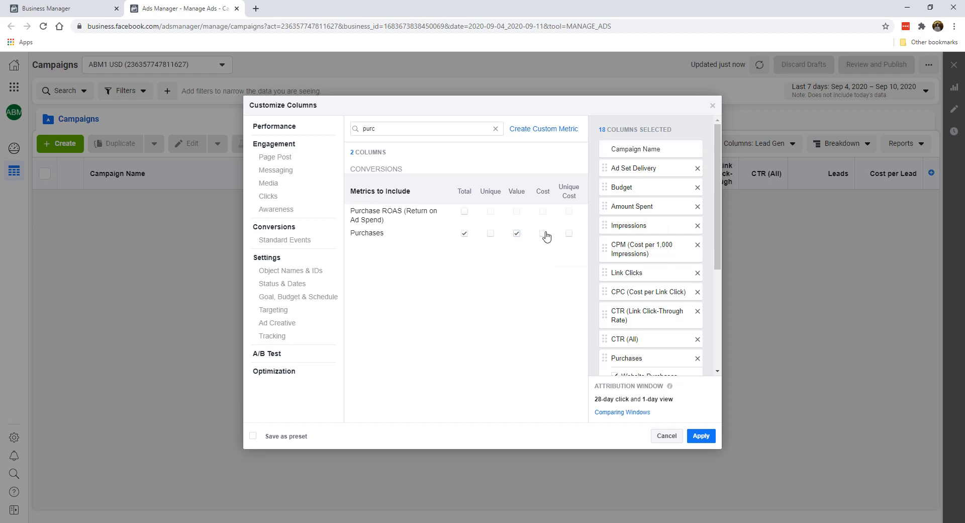
click(542, 233)
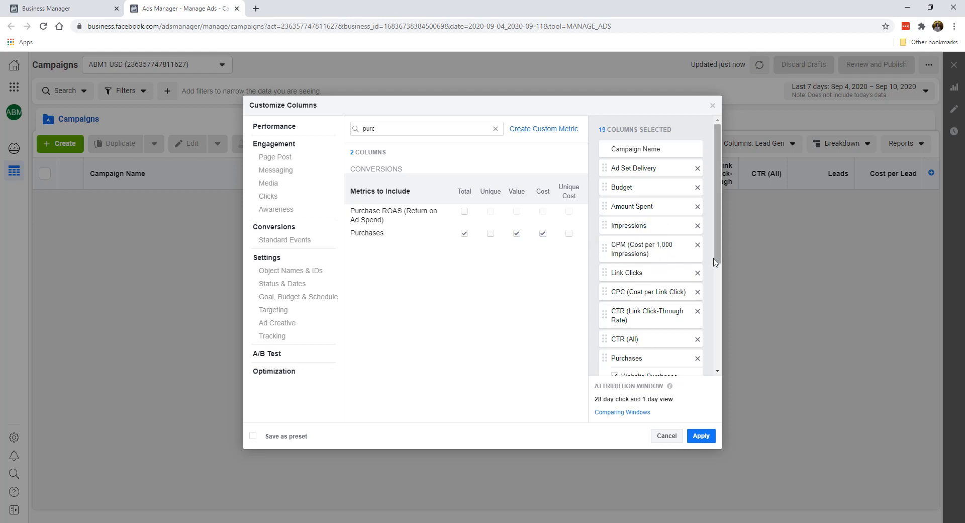
- Add the Purchase ROAS total column and clear its website-only breakdown
scroll(down, 3)
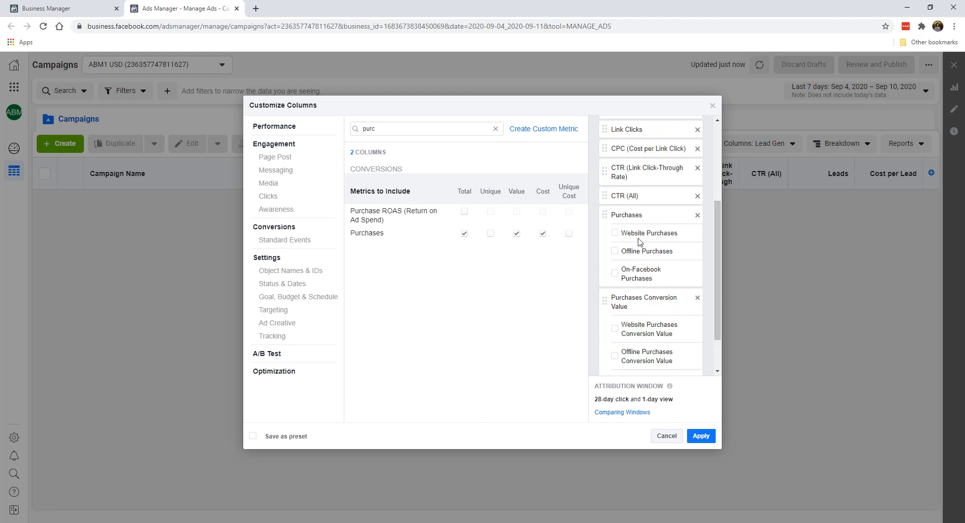
scroll(down, 3)
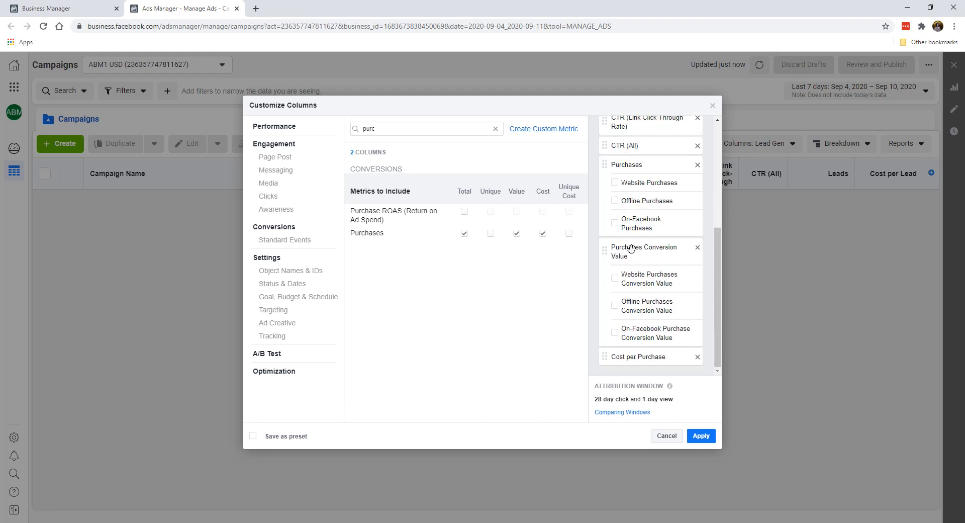
mouse_move(635, 165)
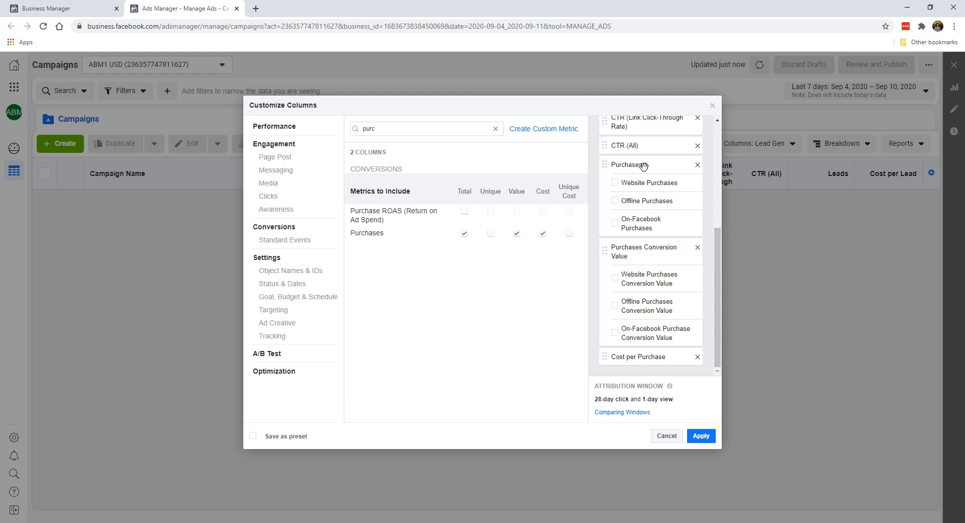
mouse_move(636, 166)
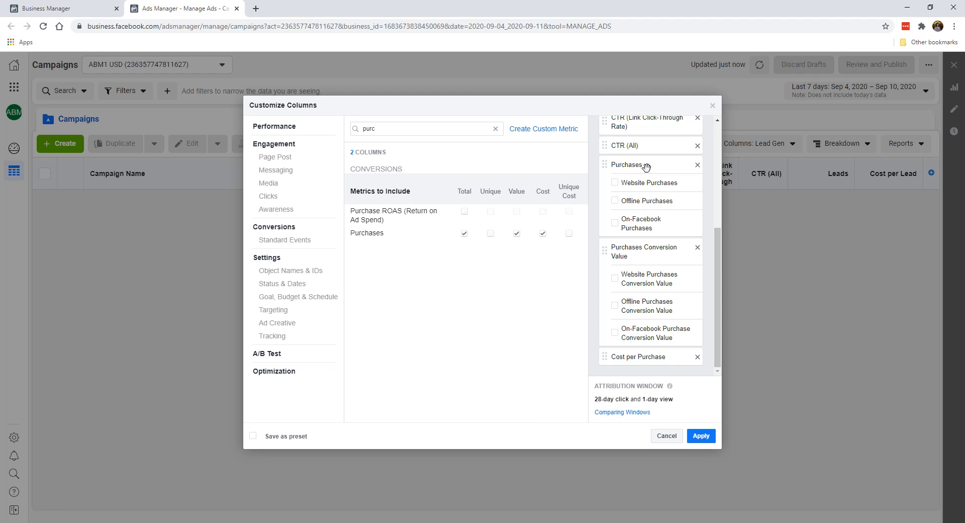
mouse_move(647, 165)
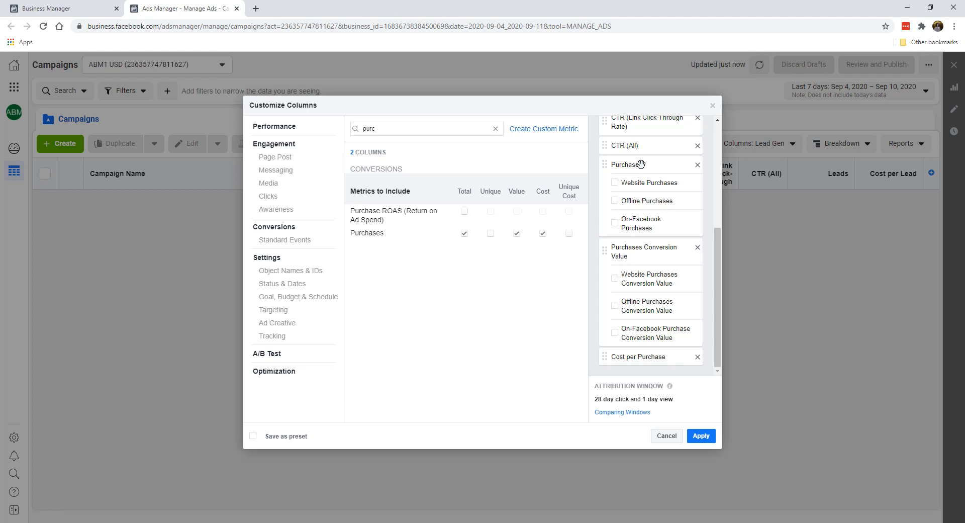
mouse_move(633, 162)
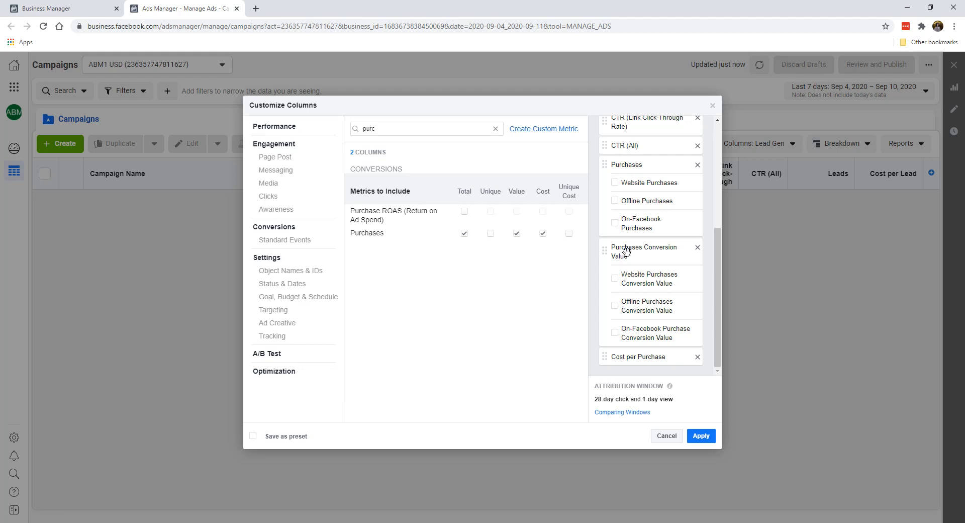
mouse_move(633, 259)
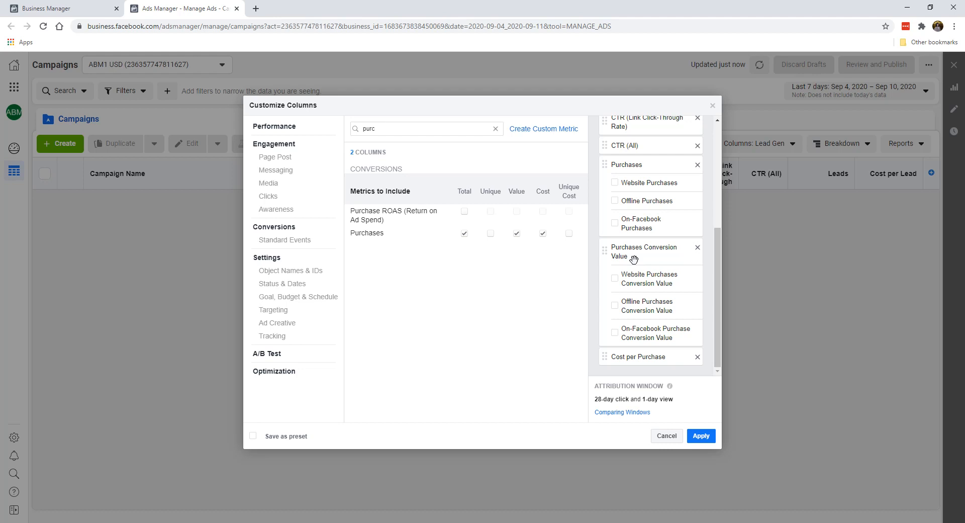
mouse_move(636, 297)
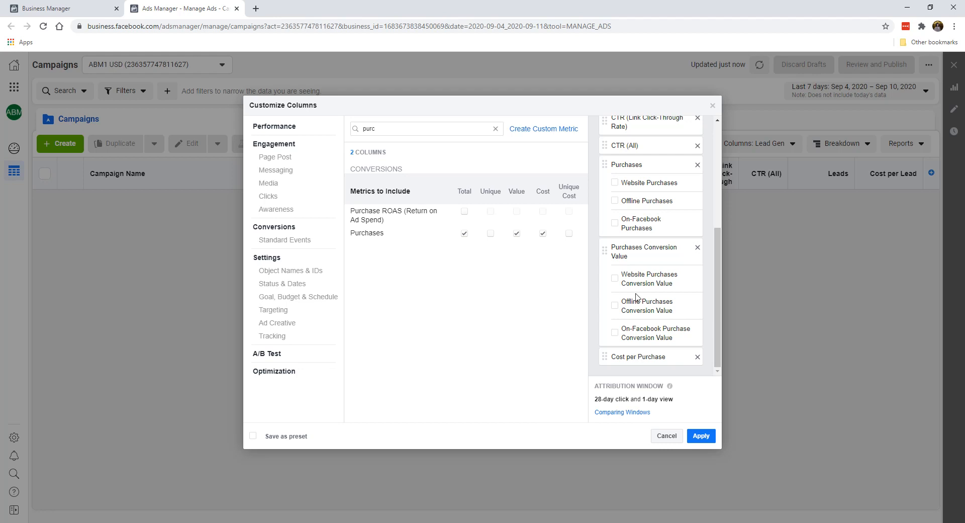
mouse_move(642, 254)
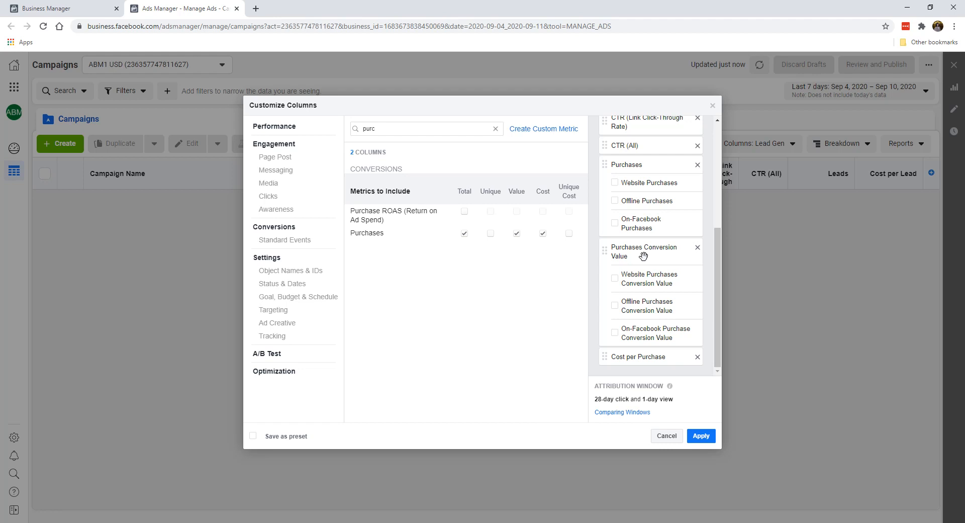
mouse_move(642, 238)
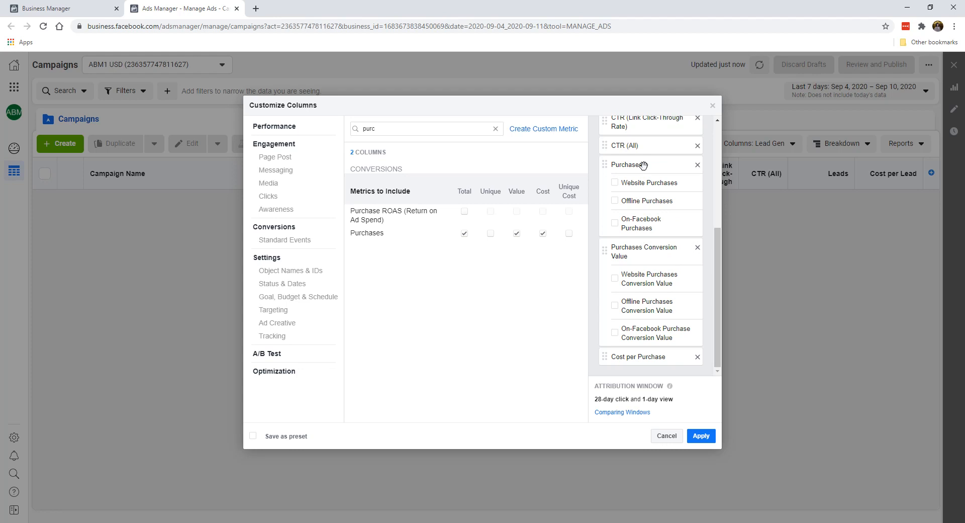
mouse_move(643, 173)
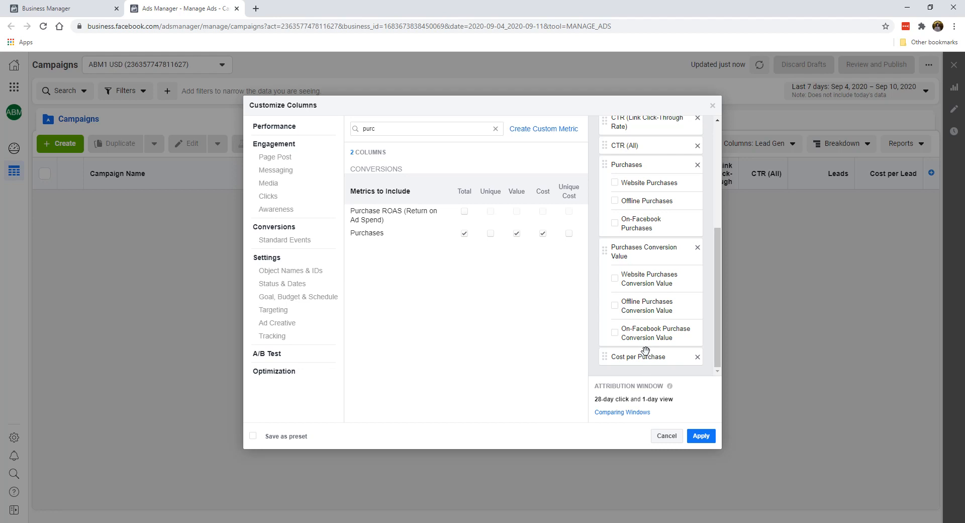
mouse_move(614, 210)
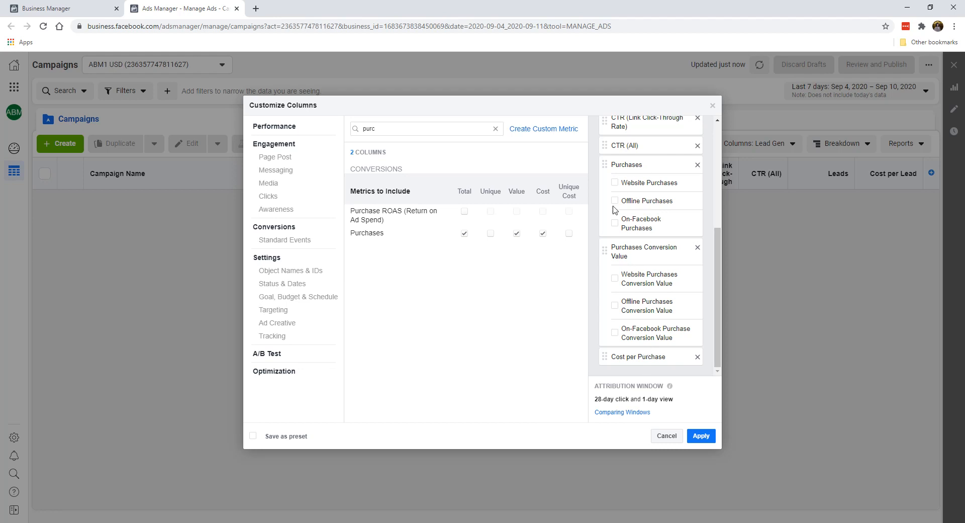
mouse_move(444, 223)
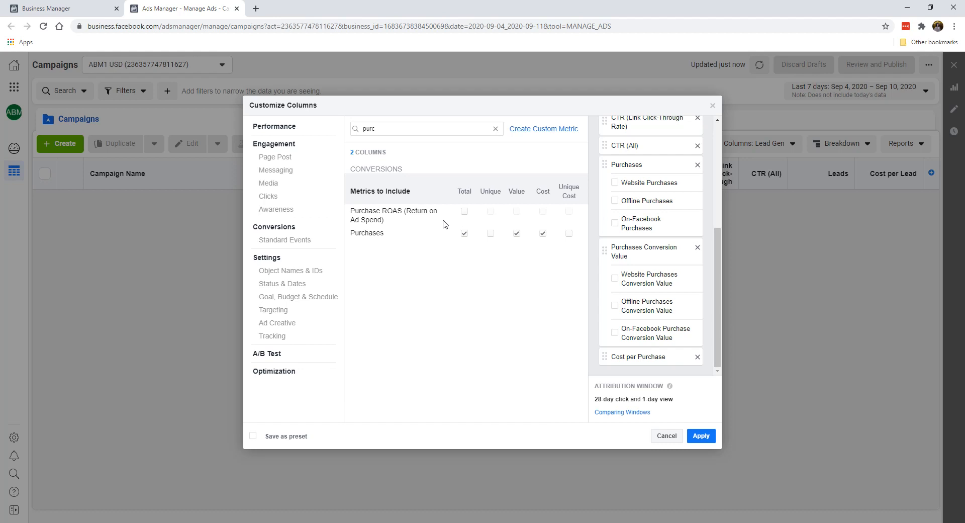
mouse_move(406, 229)
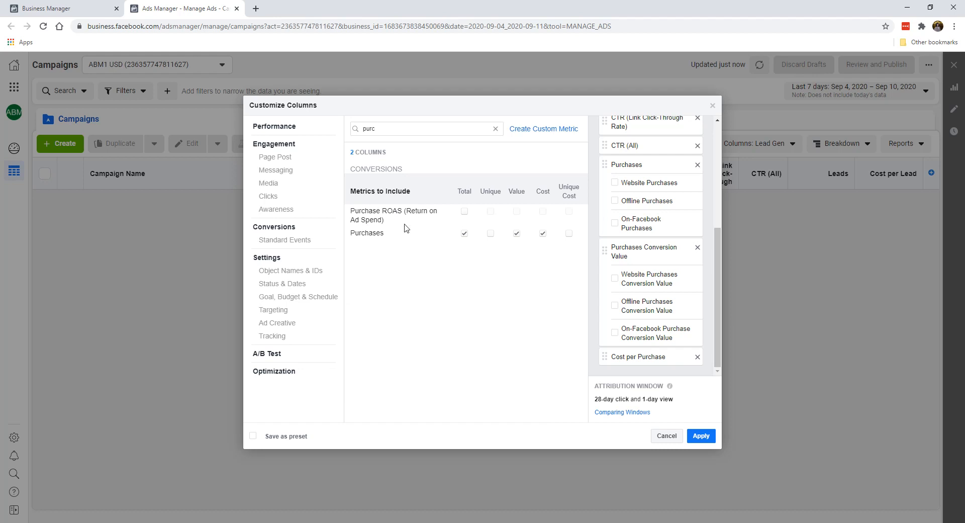
mouse_move(400, 219)
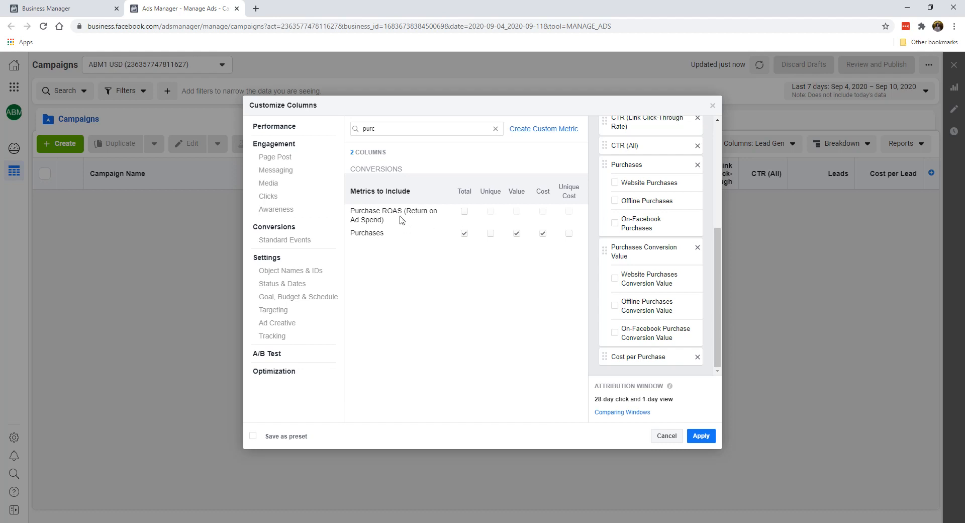
mouse_move(451, 217)
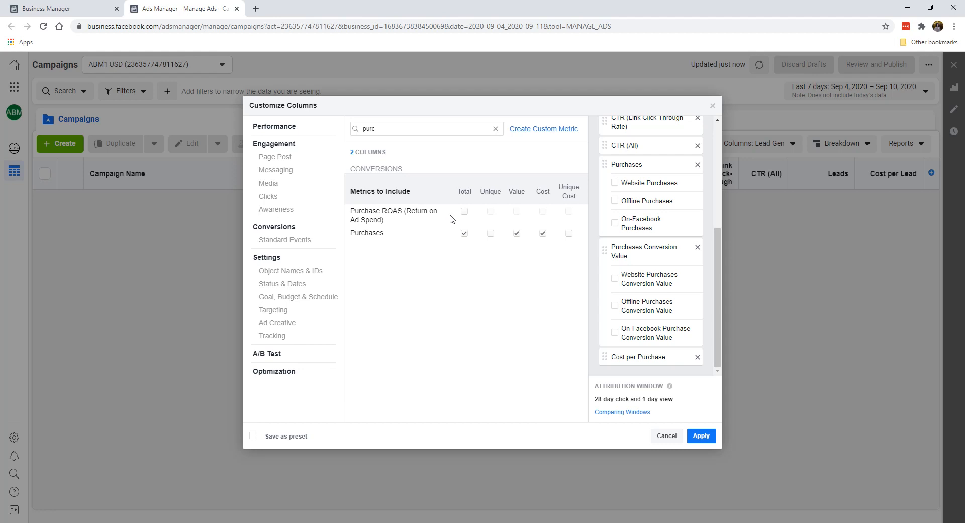
mouse_move(465, 212)
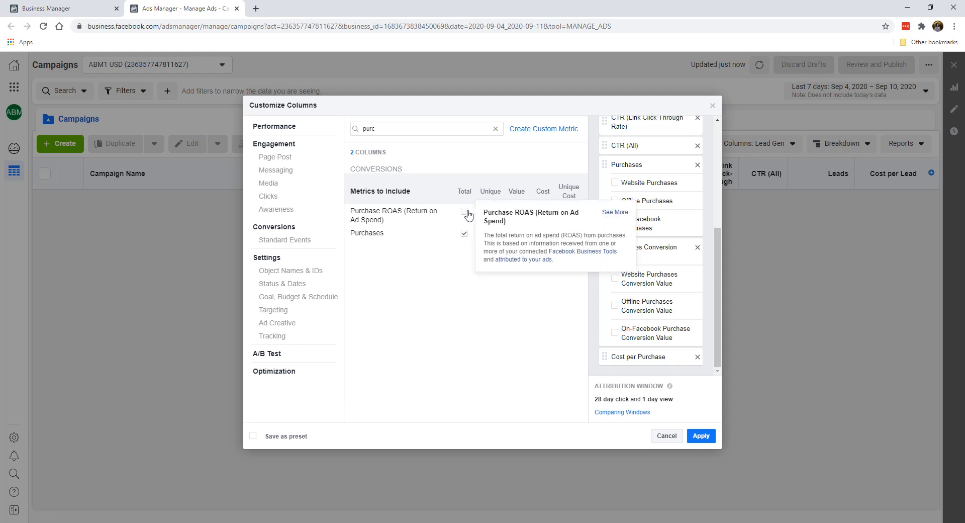
click(464, 212)
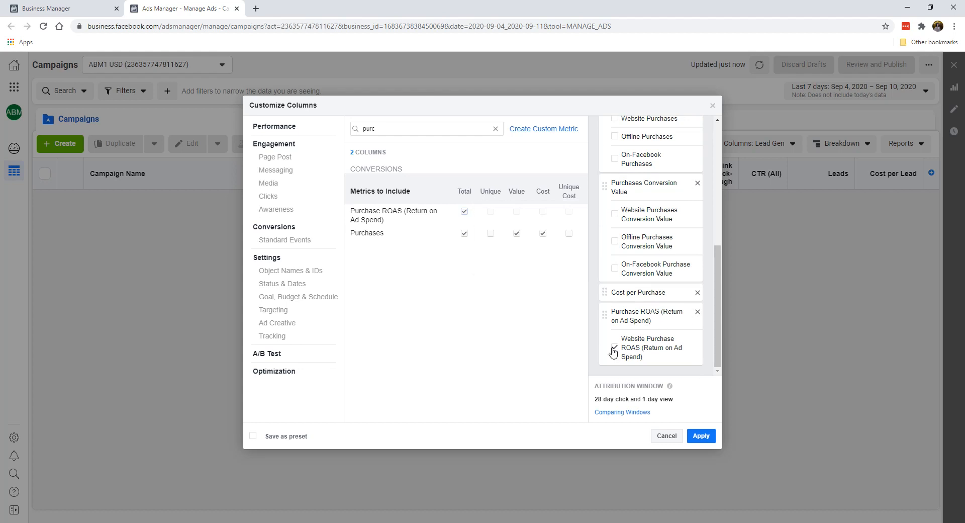
click(614, 347)
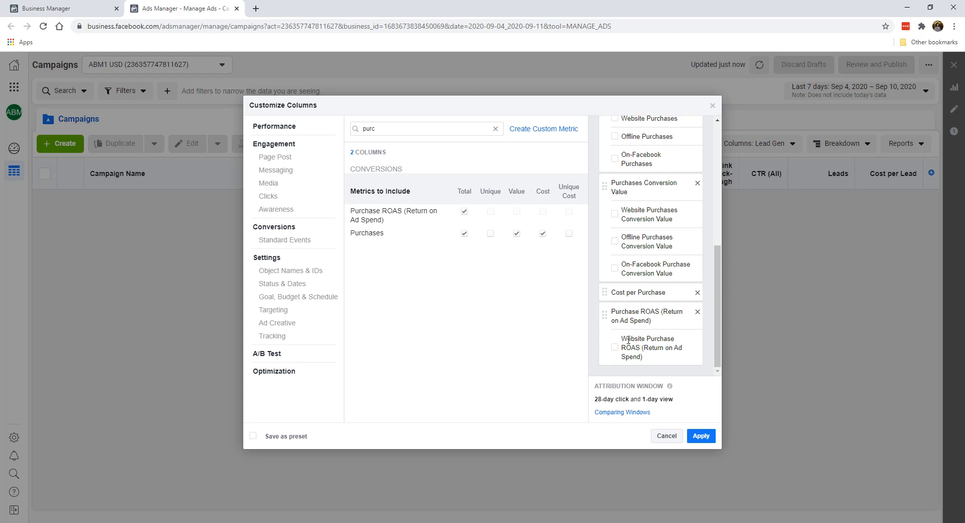
mouse_move(644, 322)
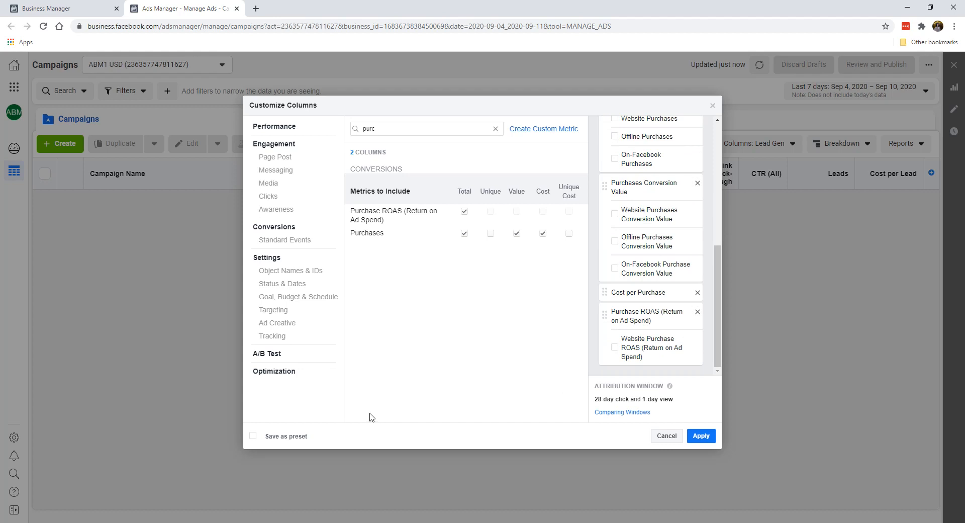
- Save the columns as a preset named 'Purchase' and apply it to the campaign table
click(254, 436)
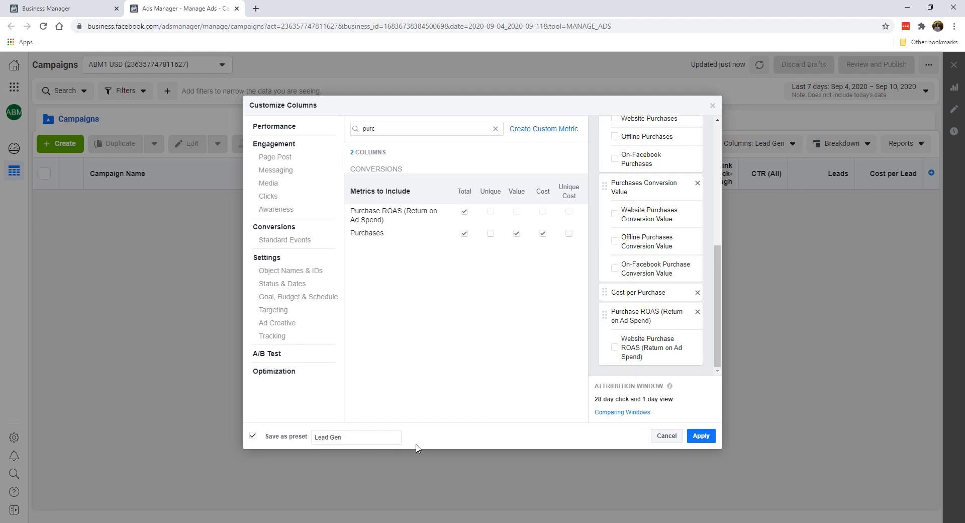
text(Purc)
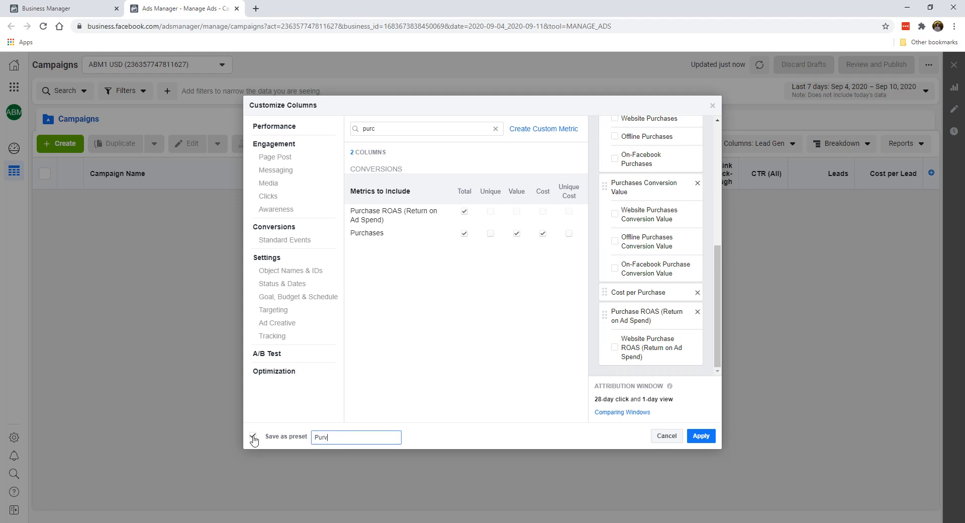
text(Purchase)
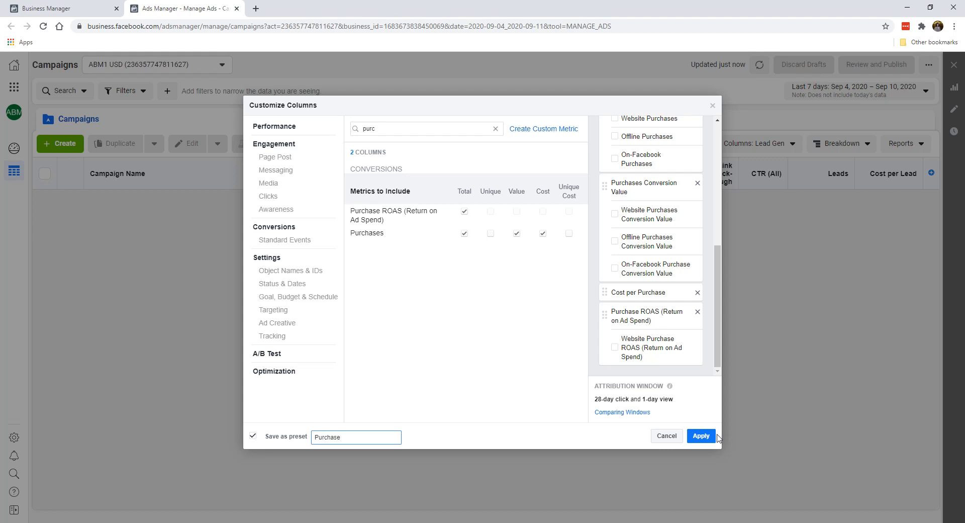
click(701, 436)
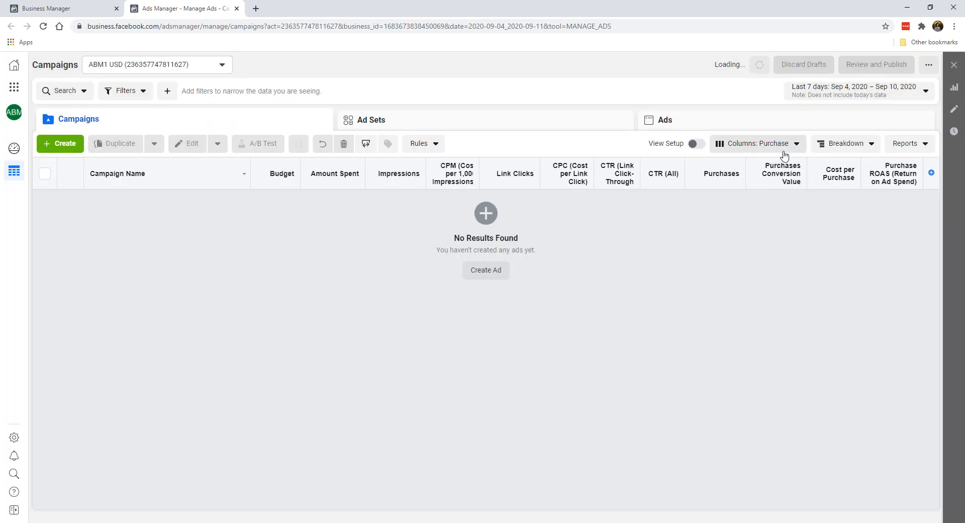
mouse_move(775, 149)
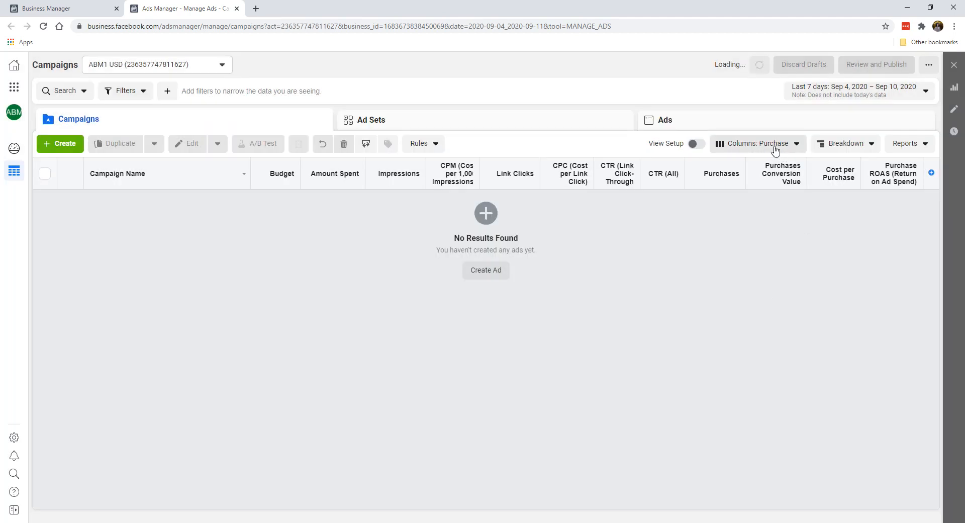
- Reopen Customize Columns from the Columns: Purchase dropdown
click(757, 144)
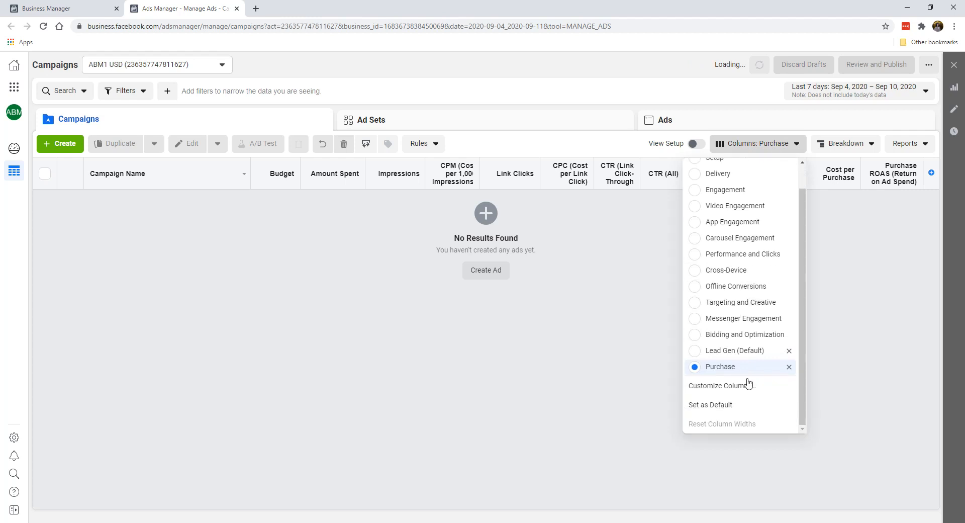
mouse_move(749, 390)
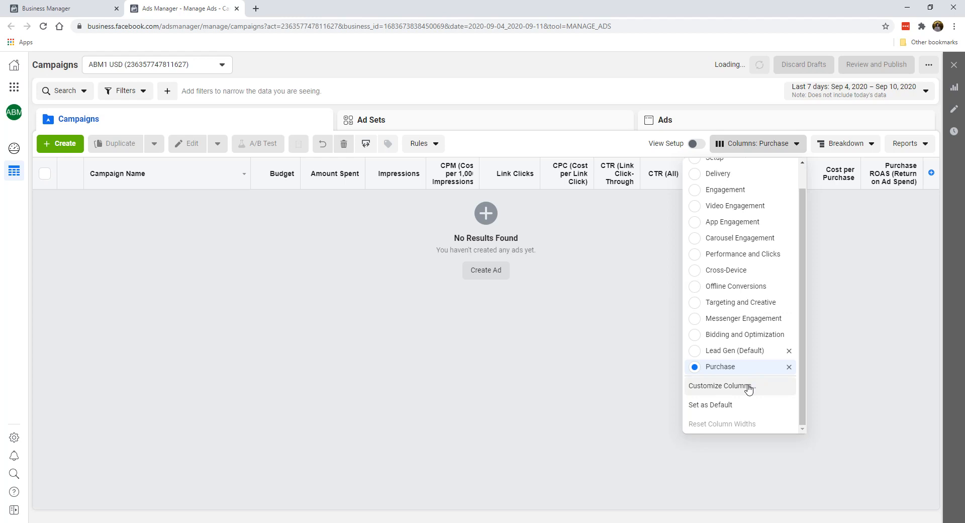
click(720, 386)
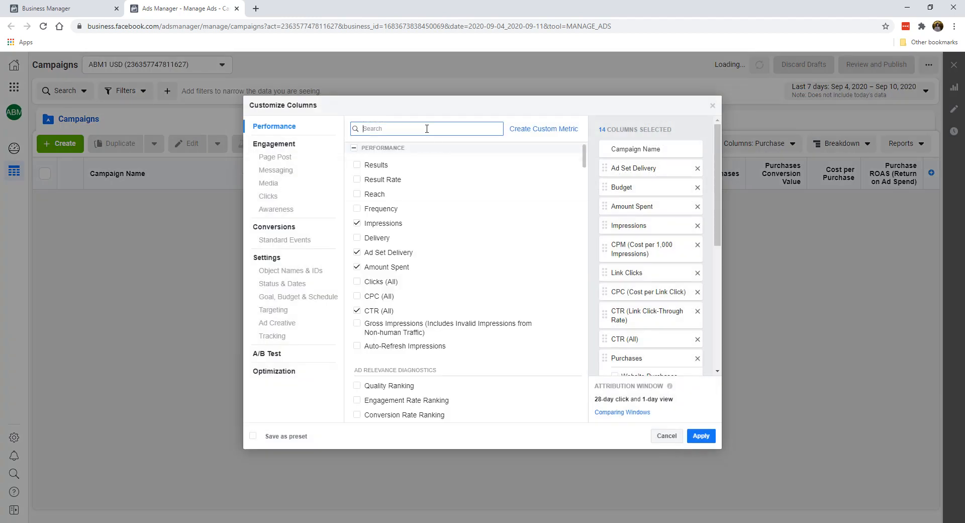
- Search 'add' and include Adds to Cart total, unique and cost, clearing the per-source breakdowns
text(add)
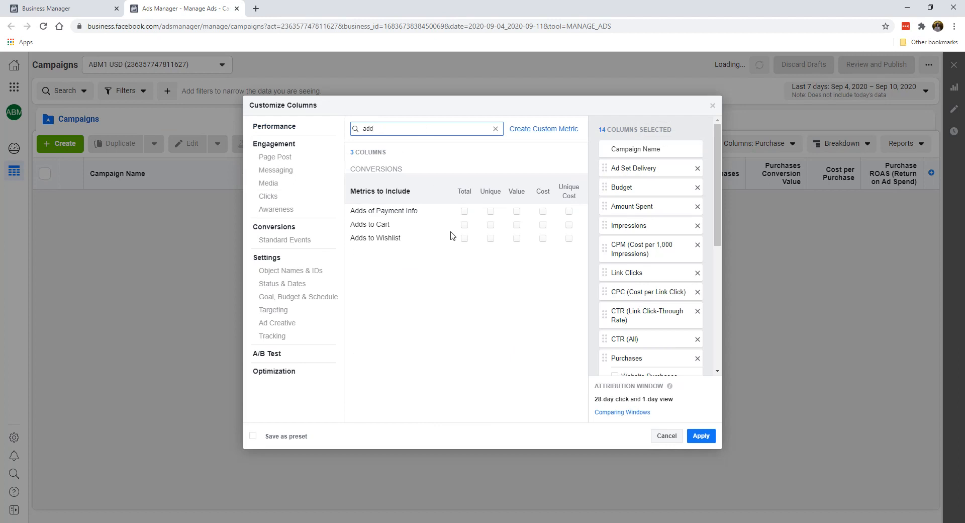
mouse_move(418, 214)
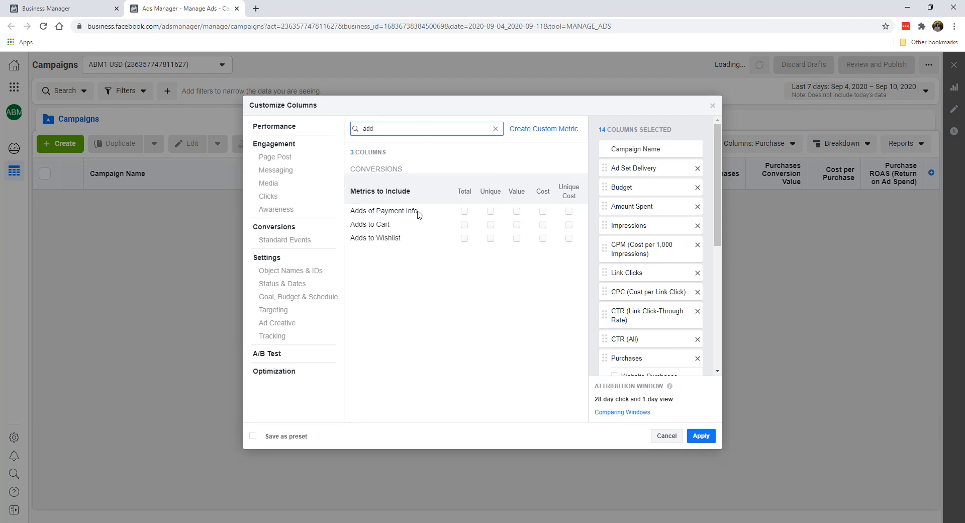
click(464, 225)
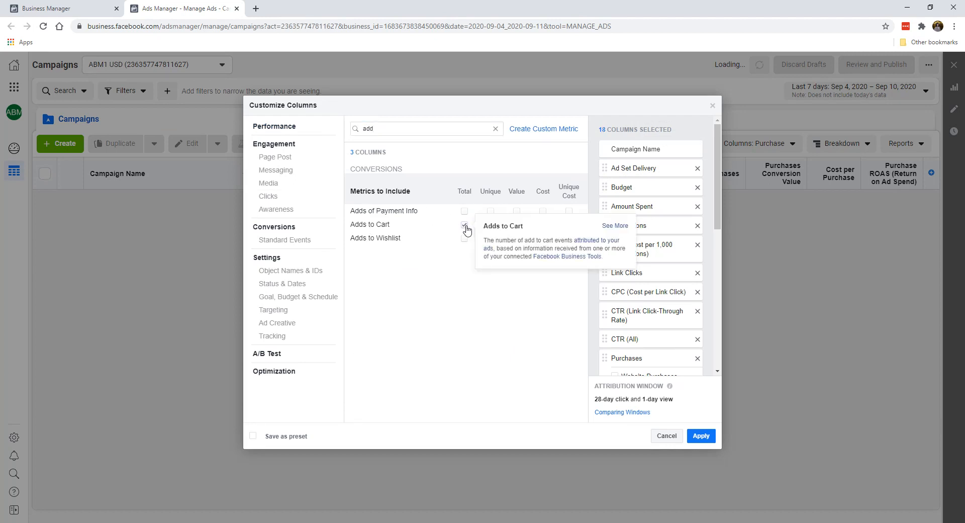
click(464, 224)
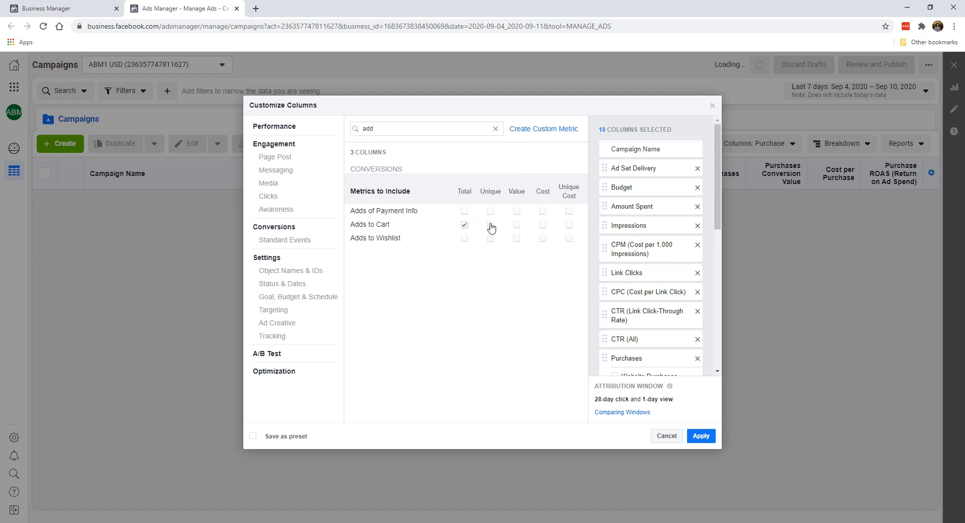
click(490, 225)
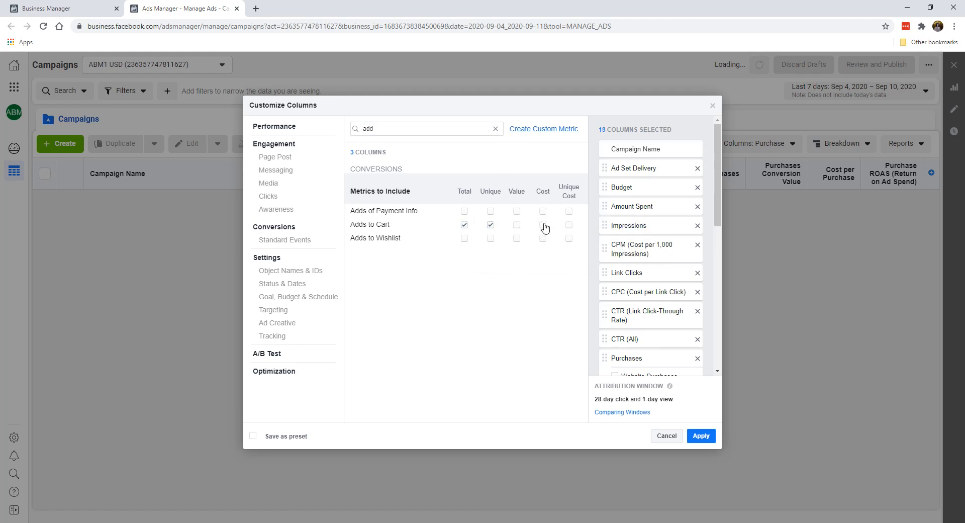
click(542, 226)
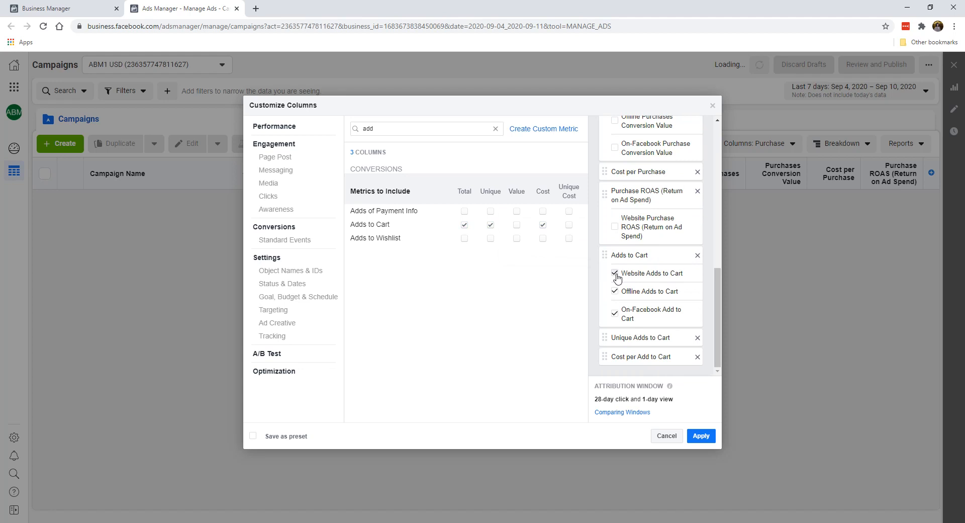
click(615, 273)
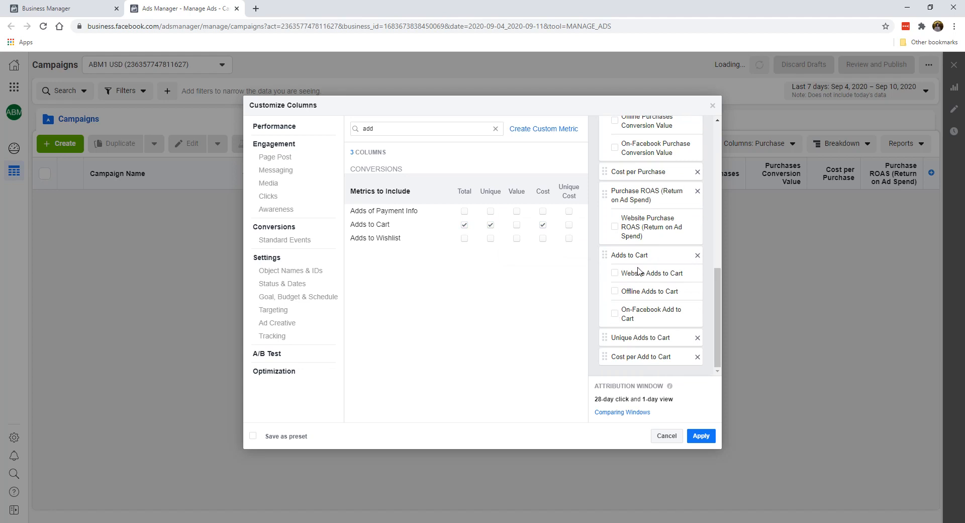
mouse_move(627, 200)
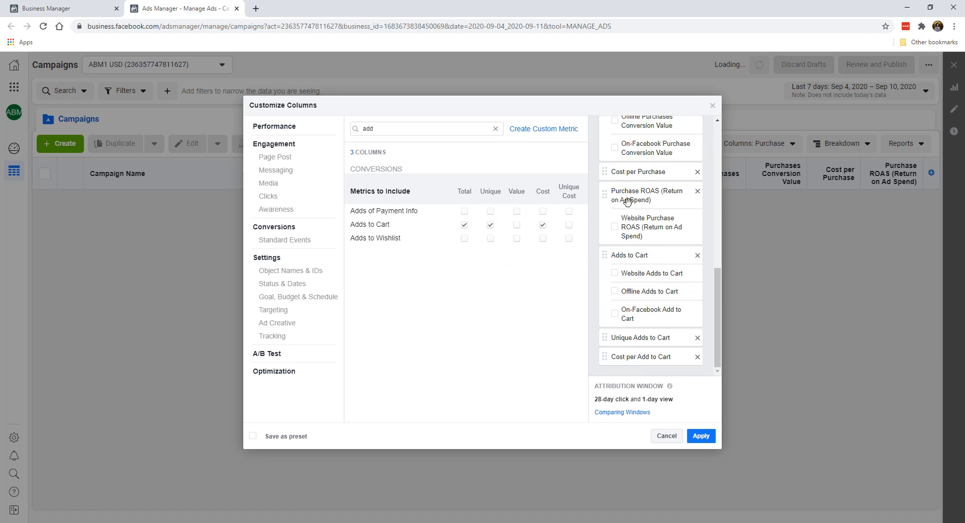
mouse_move(516, 329)
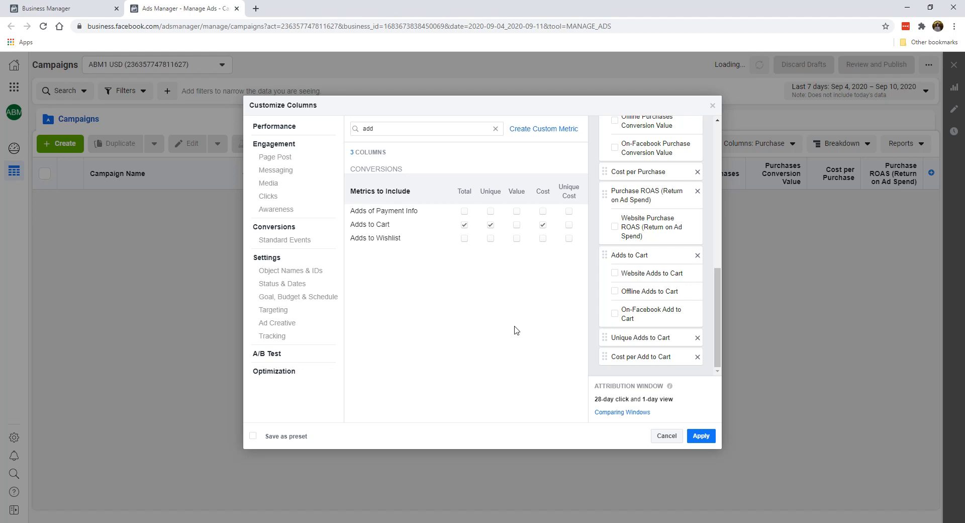
mouse_move(513, 224)
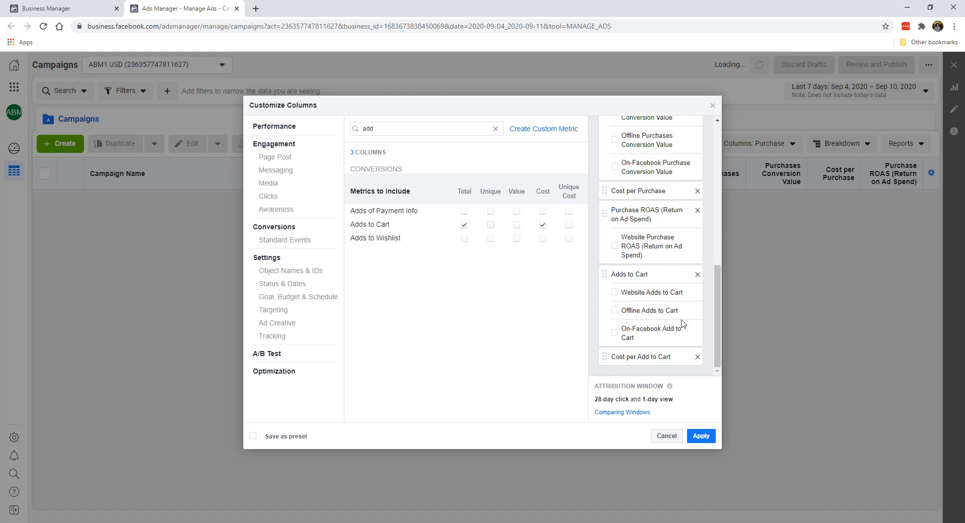
mouse_move(619, 341)
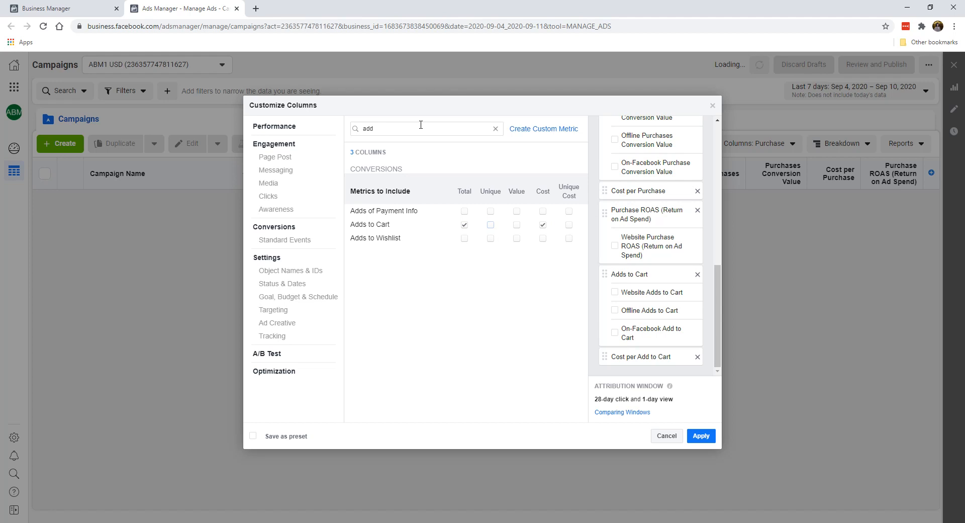
- Drop Unique Adds to Cart and search 'in' to list Checkouts Initiated
text(ini)
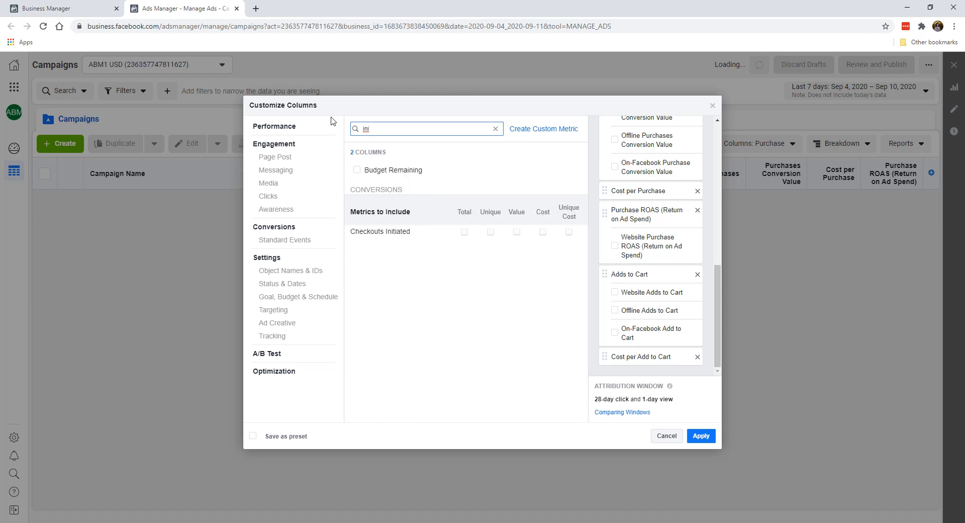
mouse_move(472, 233)
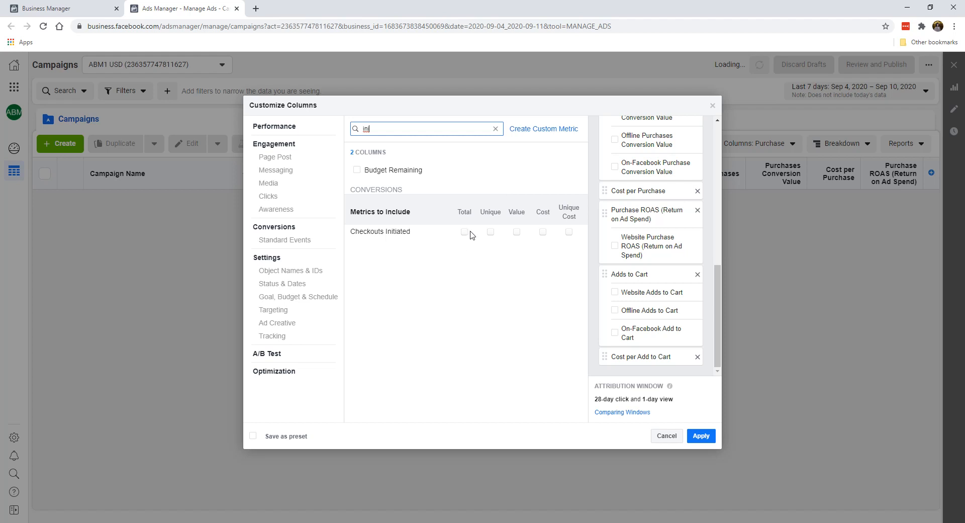
click(465, 232)
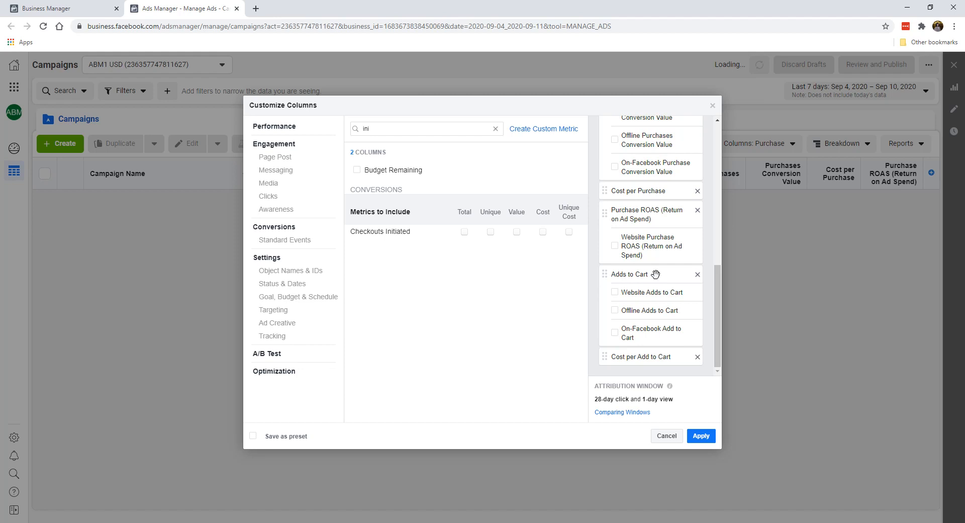
- Save the columns as a preset named 'E-Commerce' and apply it to the campaign table
click(253, 436)
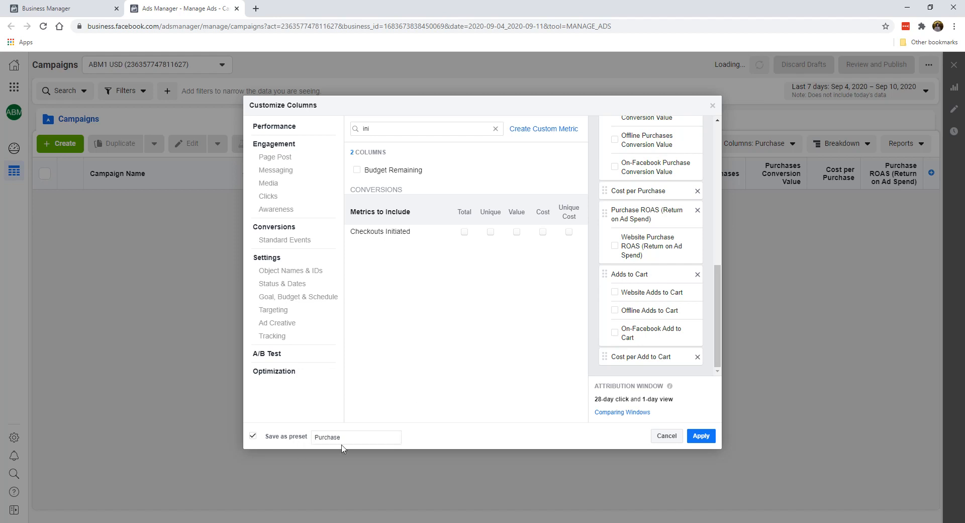
text(E-Comme)
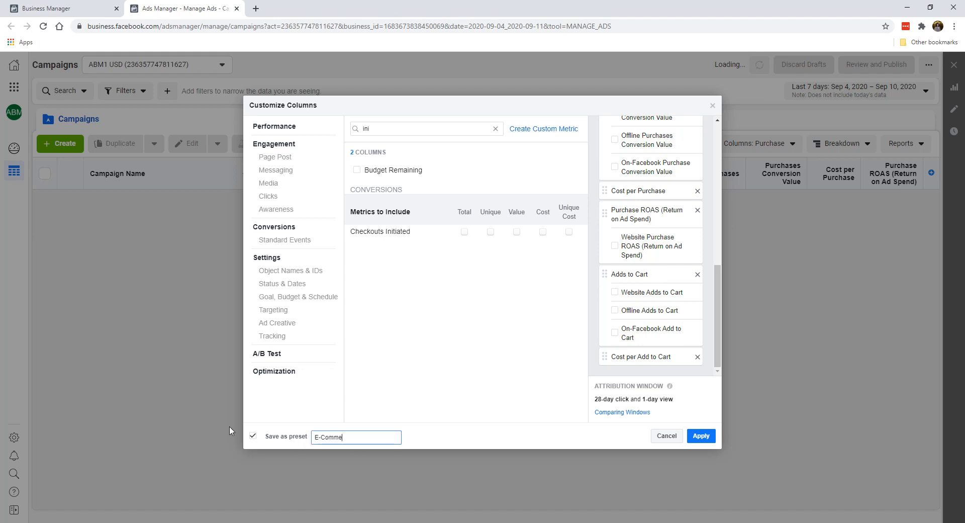
click(701, 435)
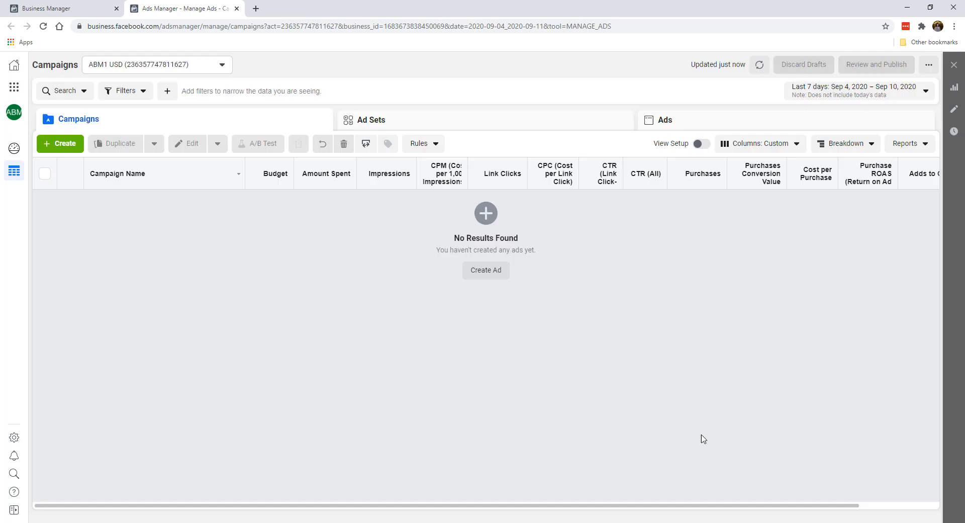
click(762, 143)
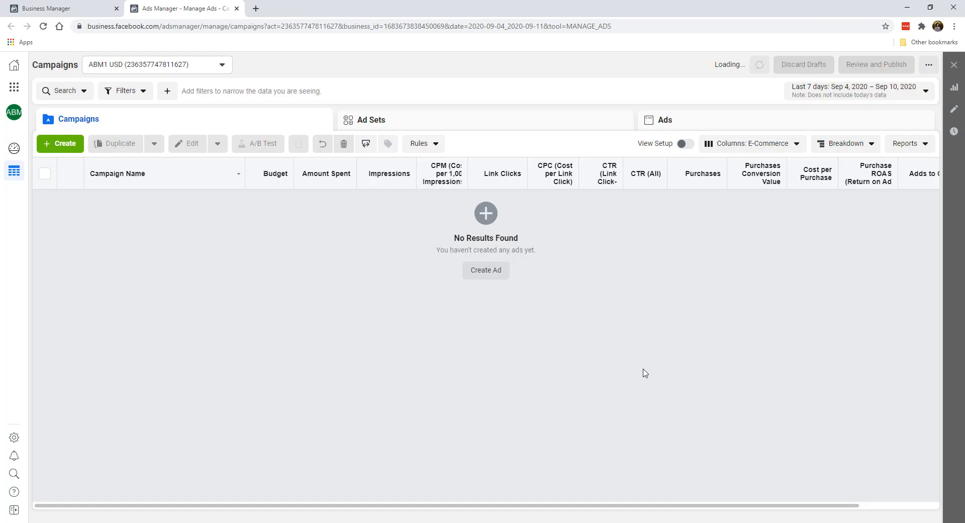